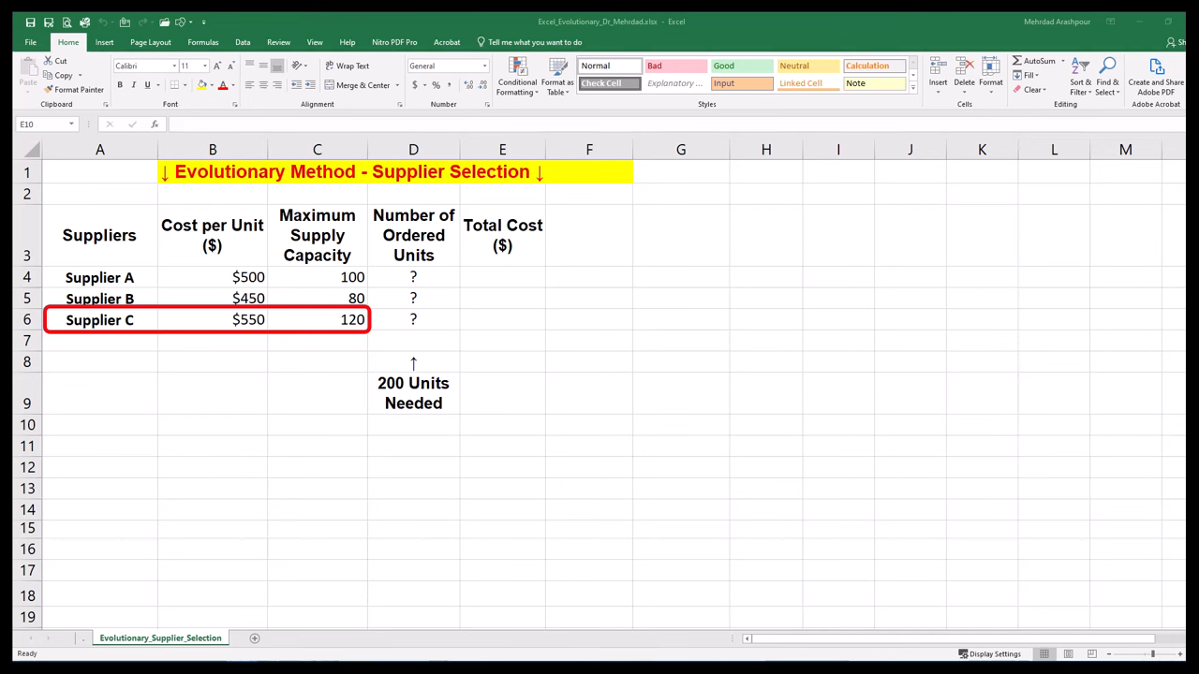
pyautogui.moveTo(178, 600)
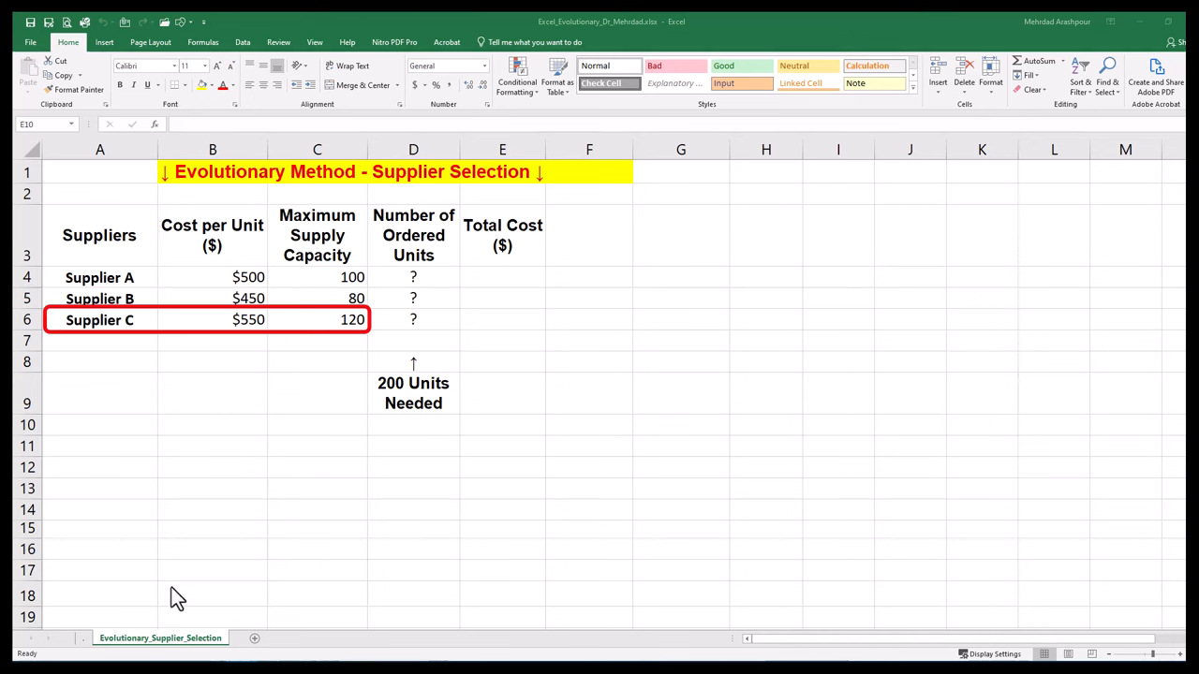
# Fill the three Number of Ordered Units cells D4:D6 with starting values of 0.
pyautogui.click(412, 277)
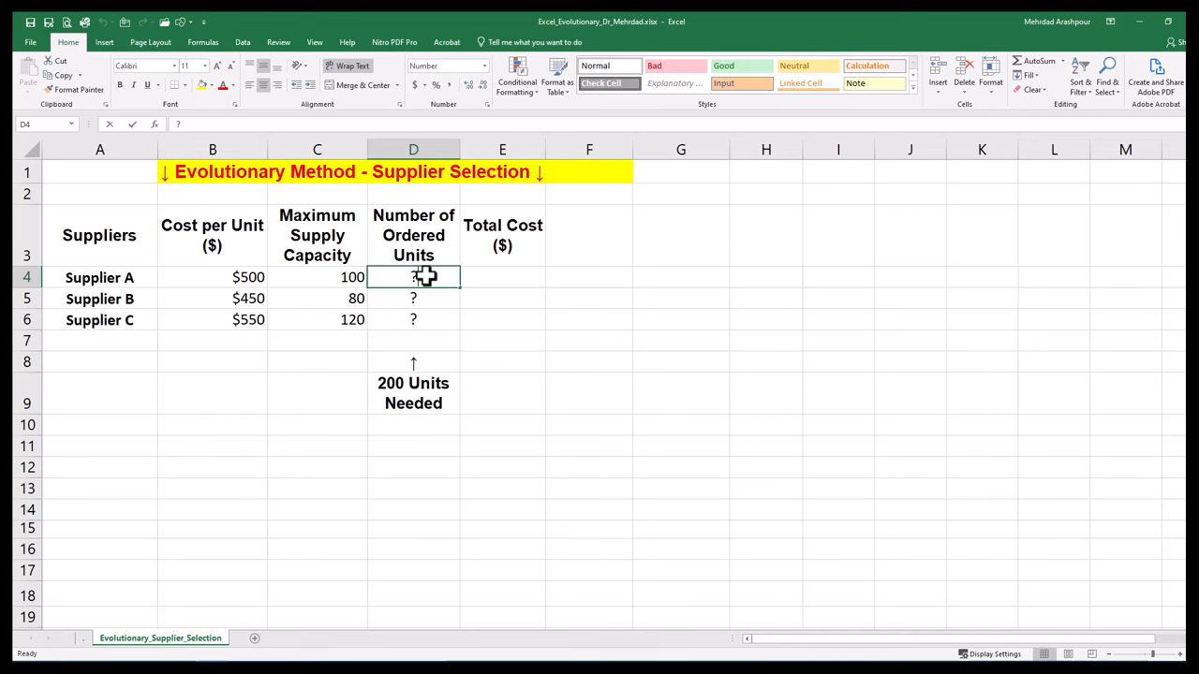
pyautogui.write('0')
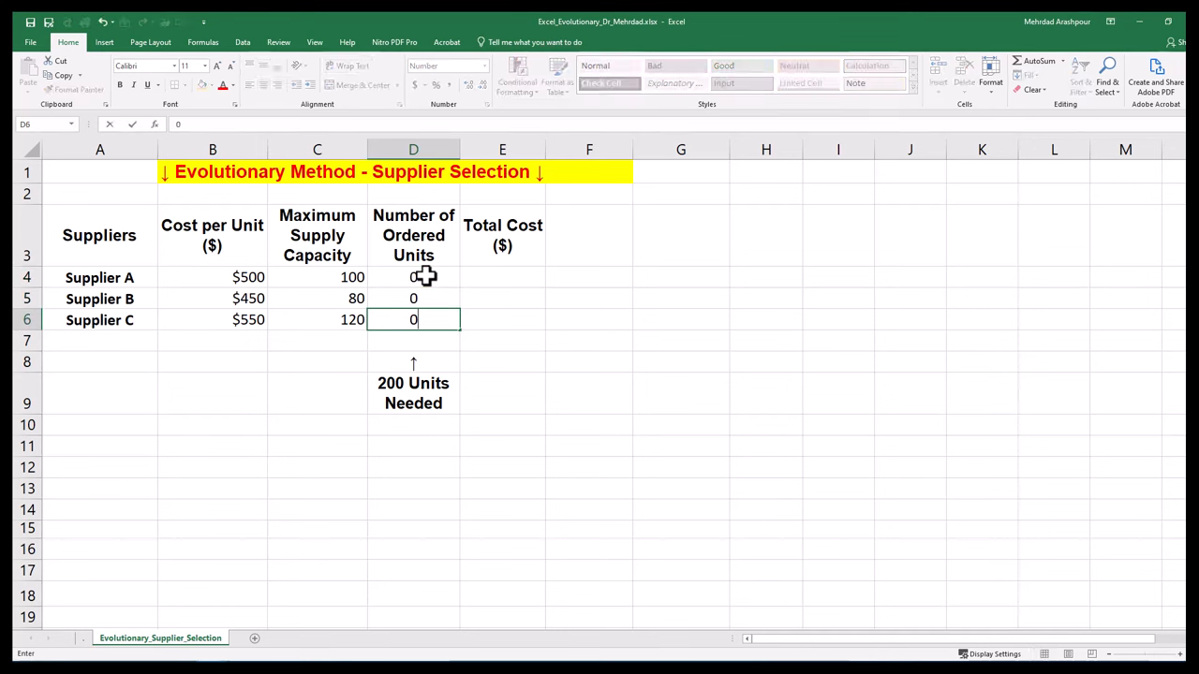
pyautogui.press('Return')
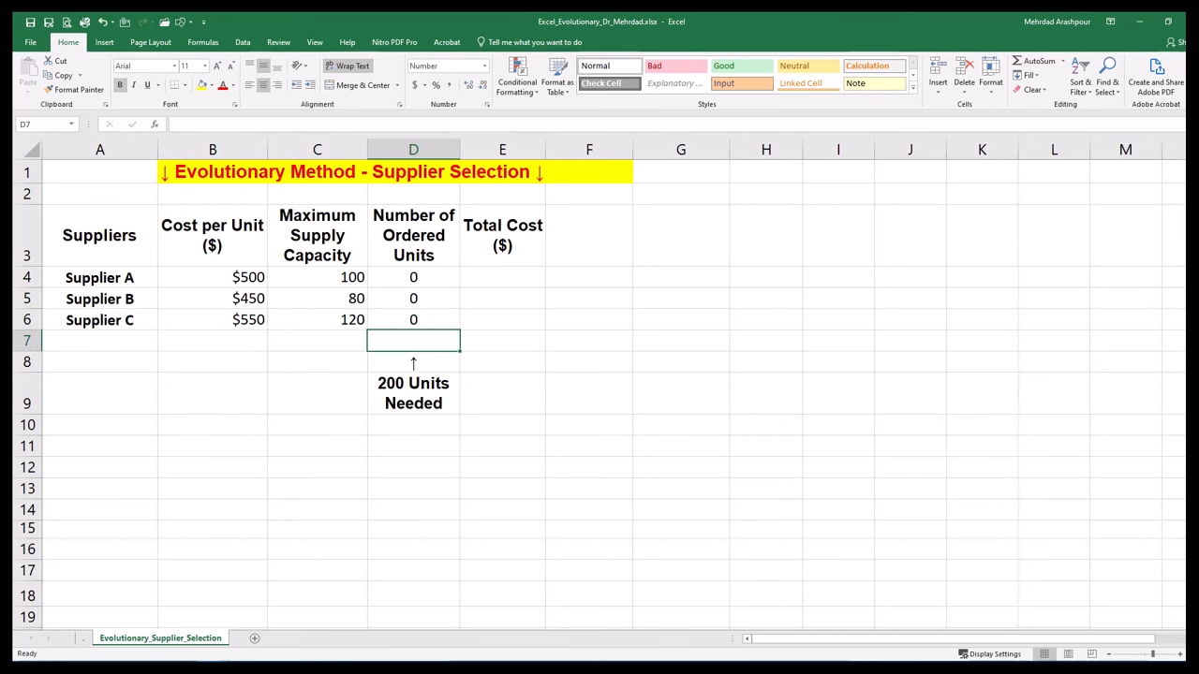
# Enter =SUM(D4:D6) in D7 to total the ordered units, currently 0.
pyautogui.write('=SUM(')
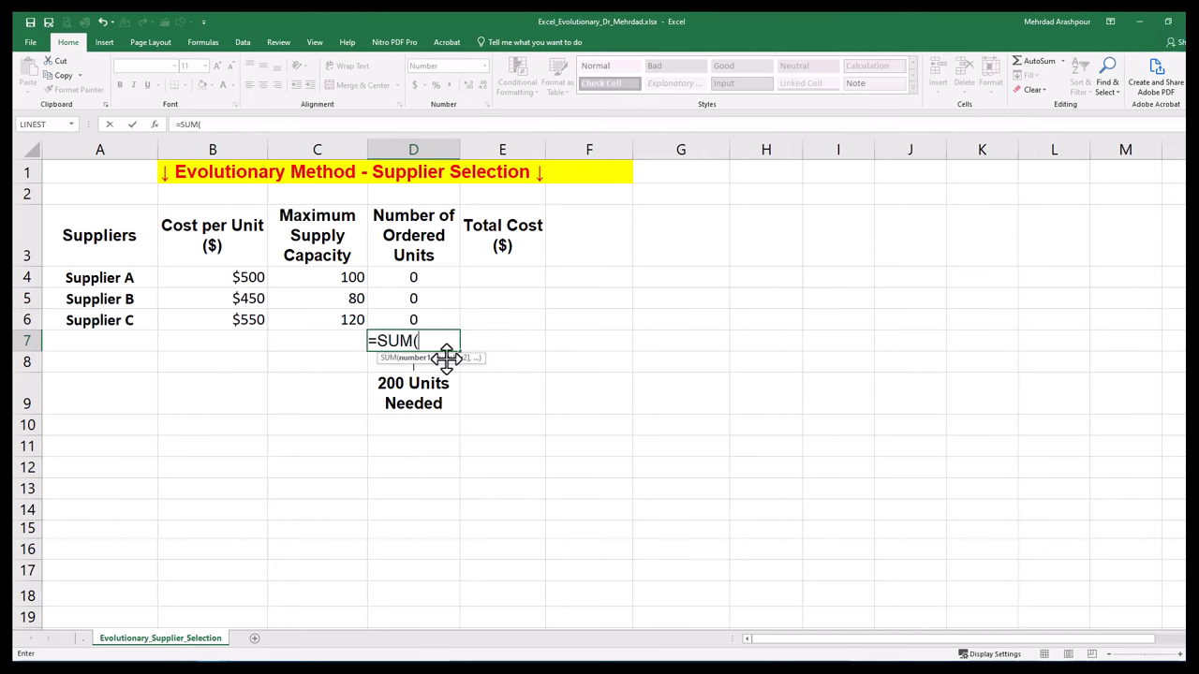
pyautogui.press('Return')
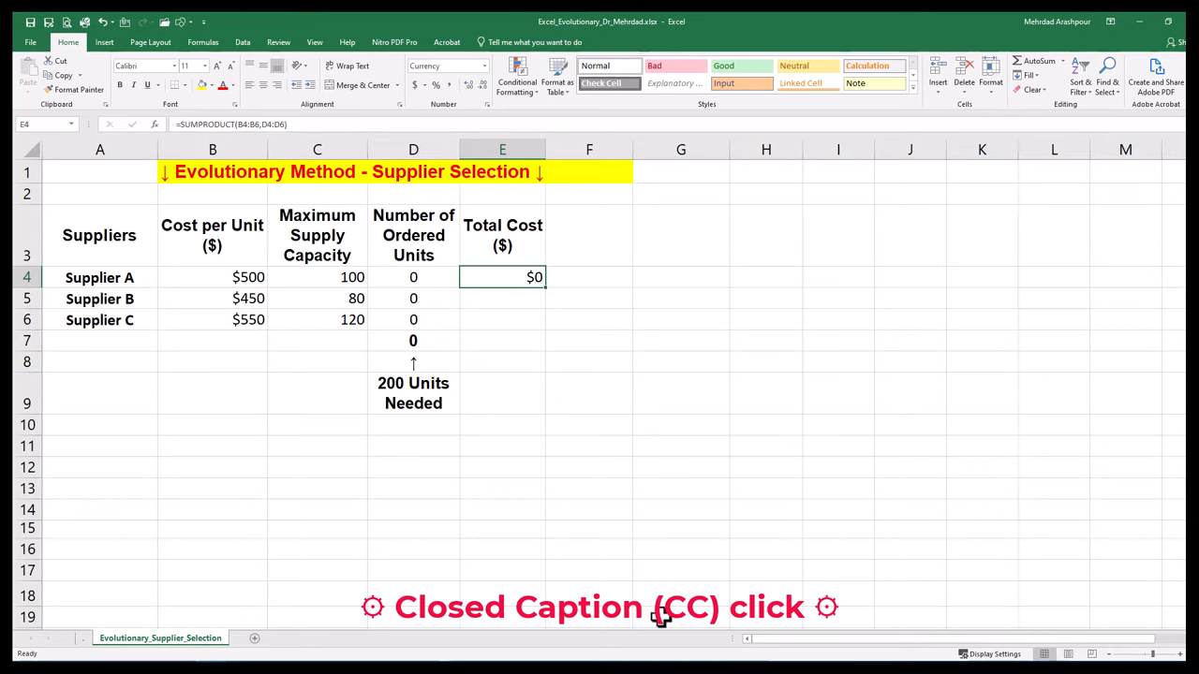
pyautogui.moveTo(652, 622)
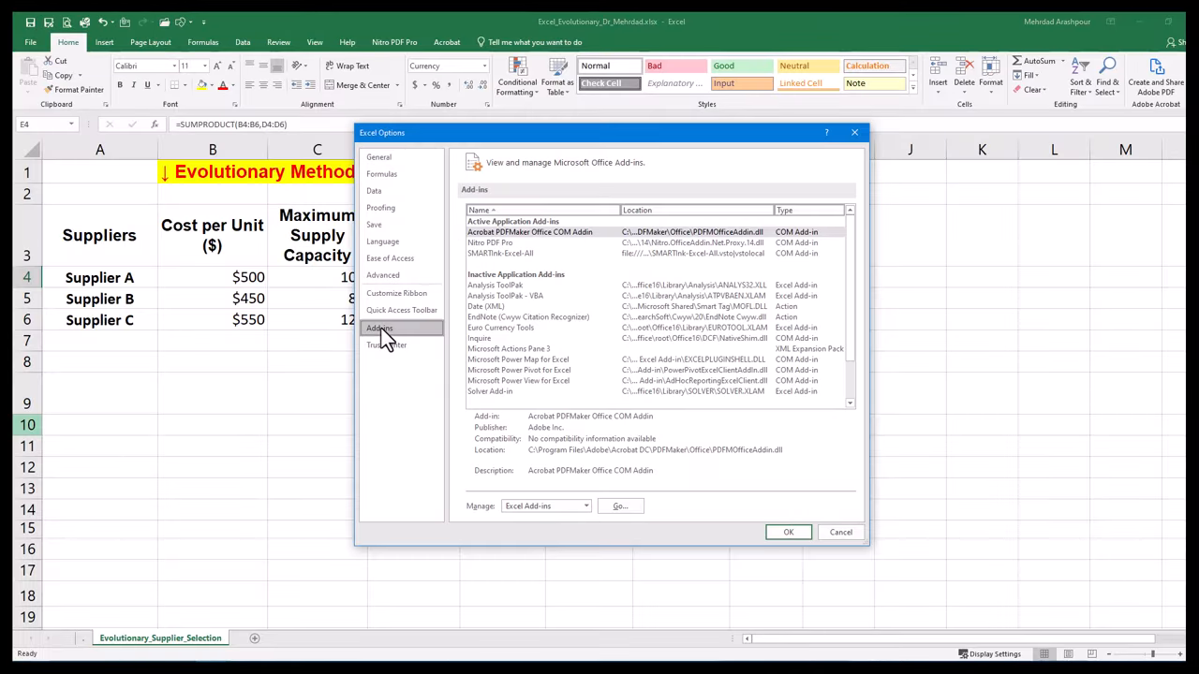
# Enable the Solver add-in and bring up the Solver Parameters dialog from the Data tools.
pyautogui.click(620, 506)
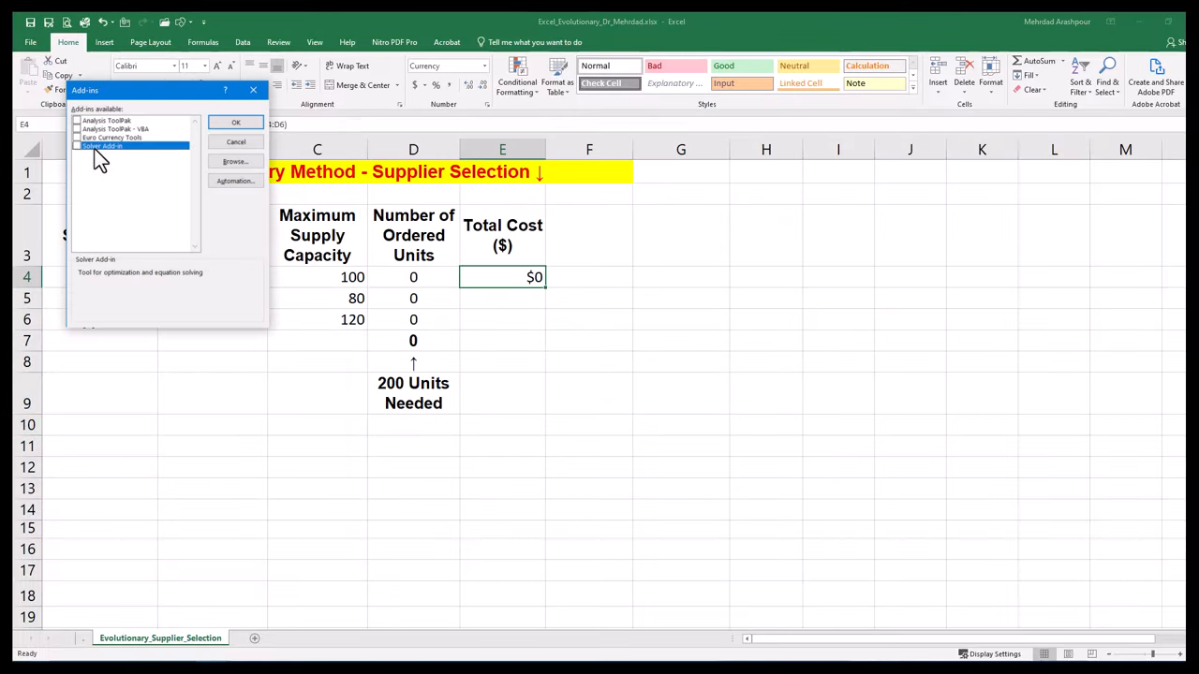
pyautogui.click(236, 123)
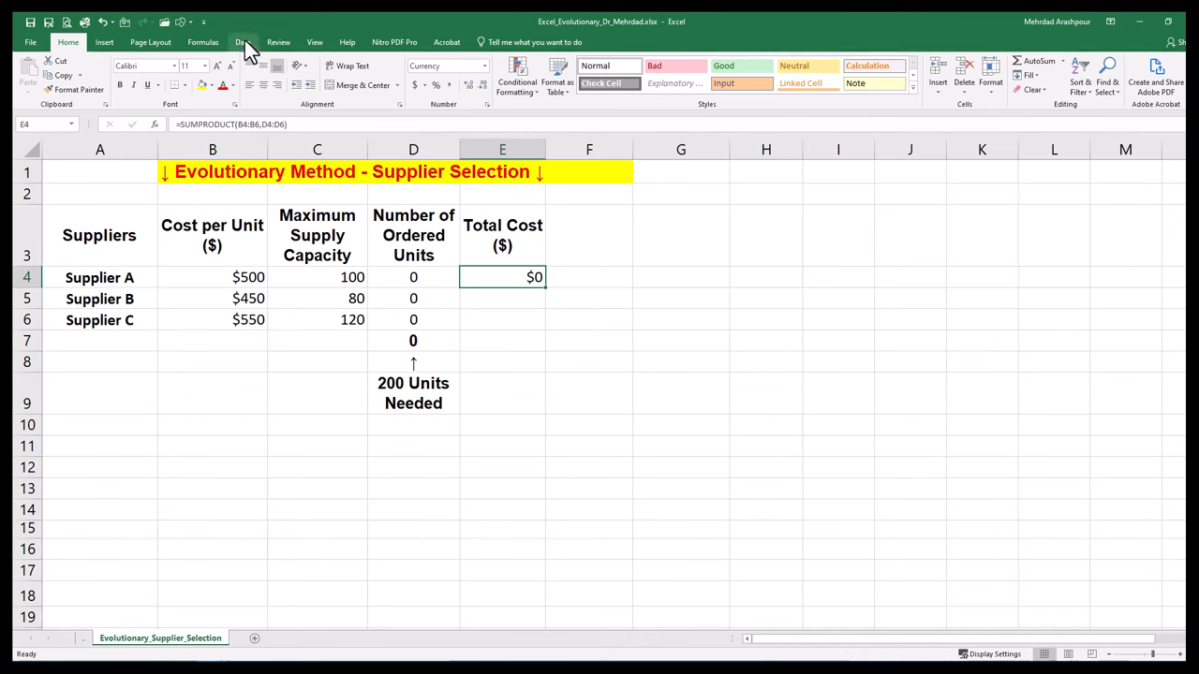
pyautogui.click(242, 41)
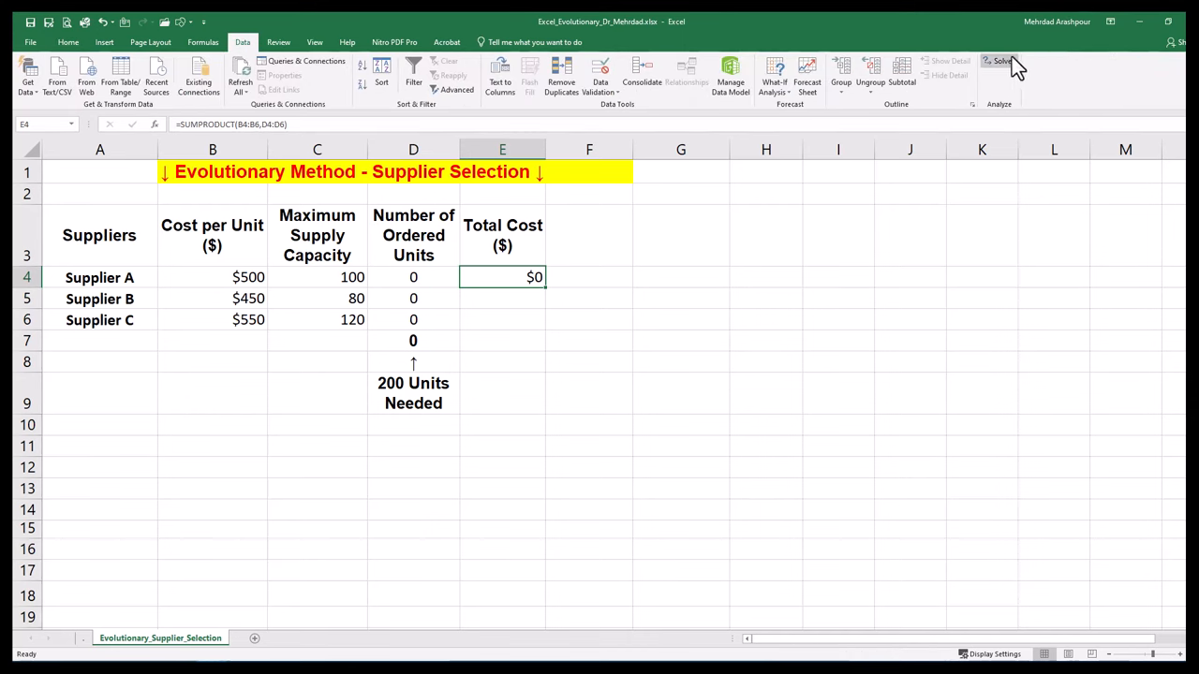
pyautogui.click(1004, 59)
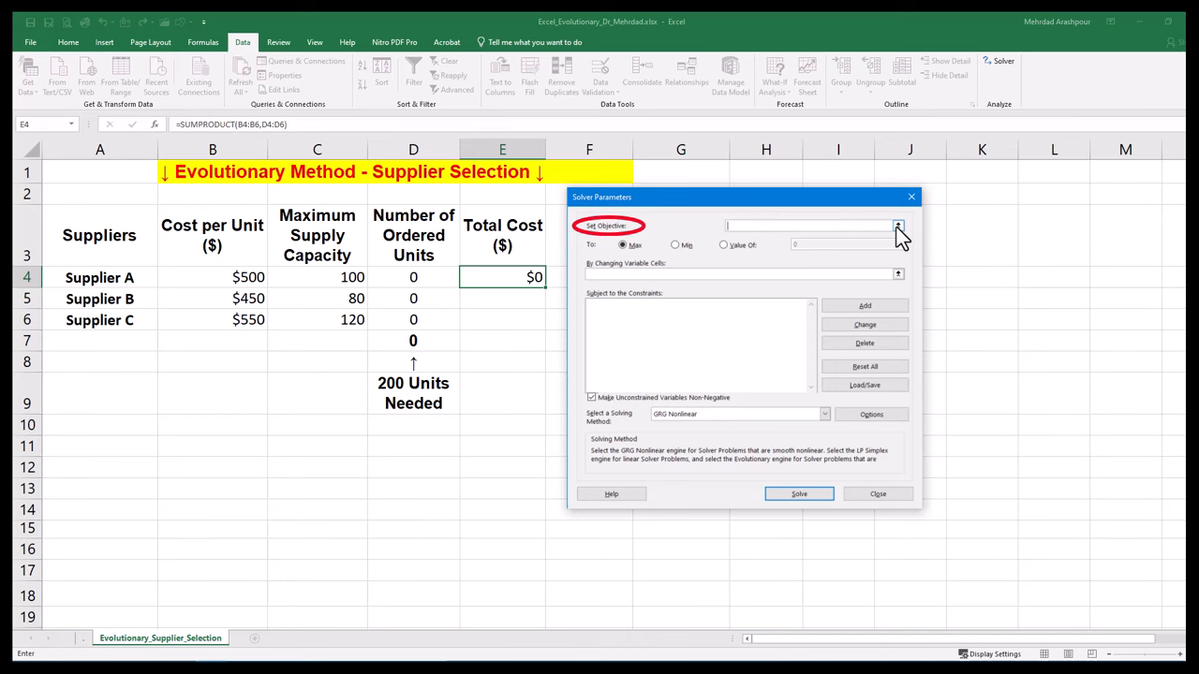
# Set objective $E$4 to Min by changing $D$4:$D$6, then begin adding a constraint.
pyautogui.click(899, 225)
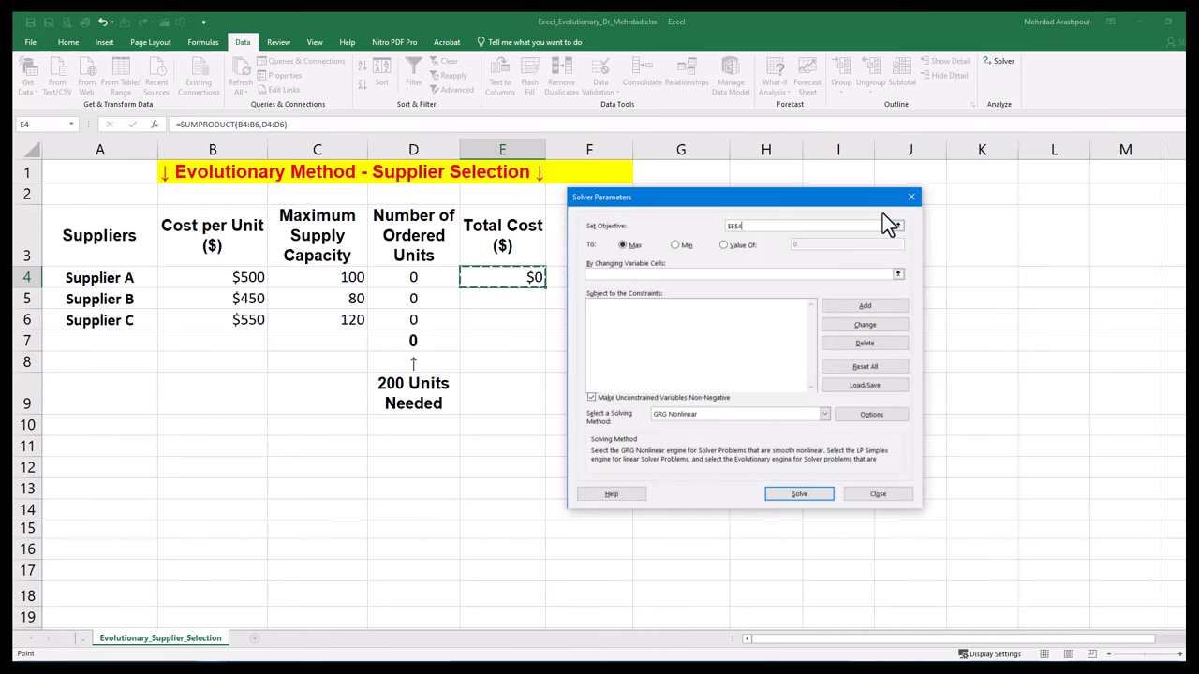
pyautogui.click(674, 244)
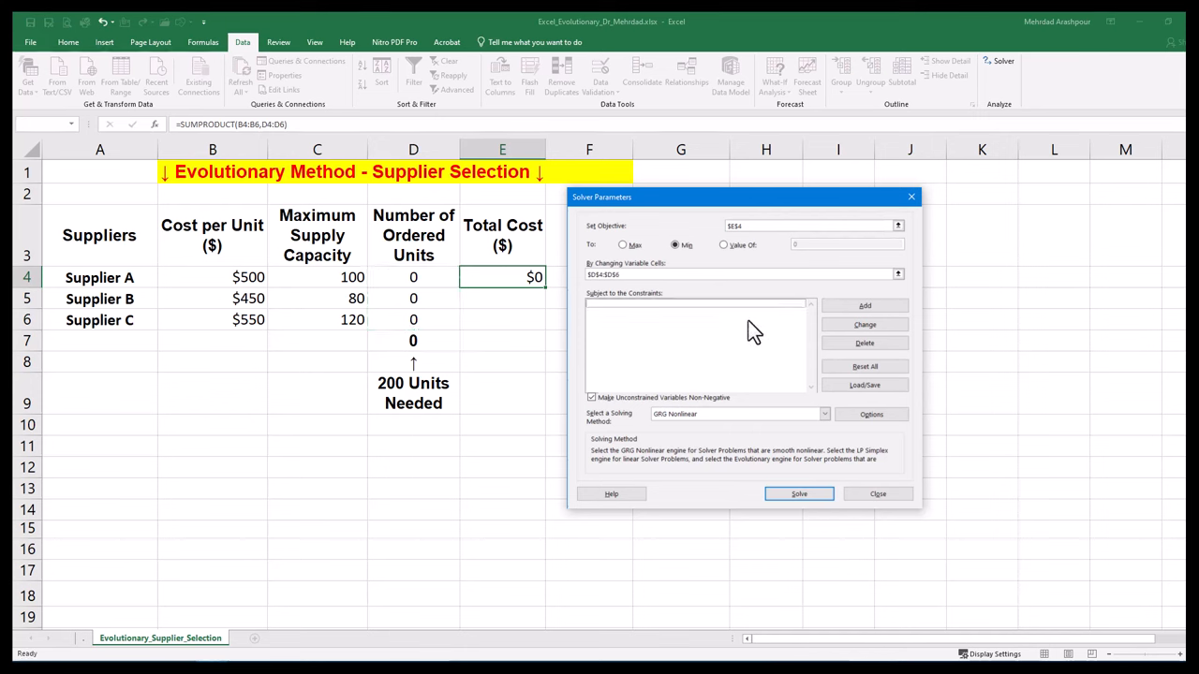
pyautogui.click(864, 305)
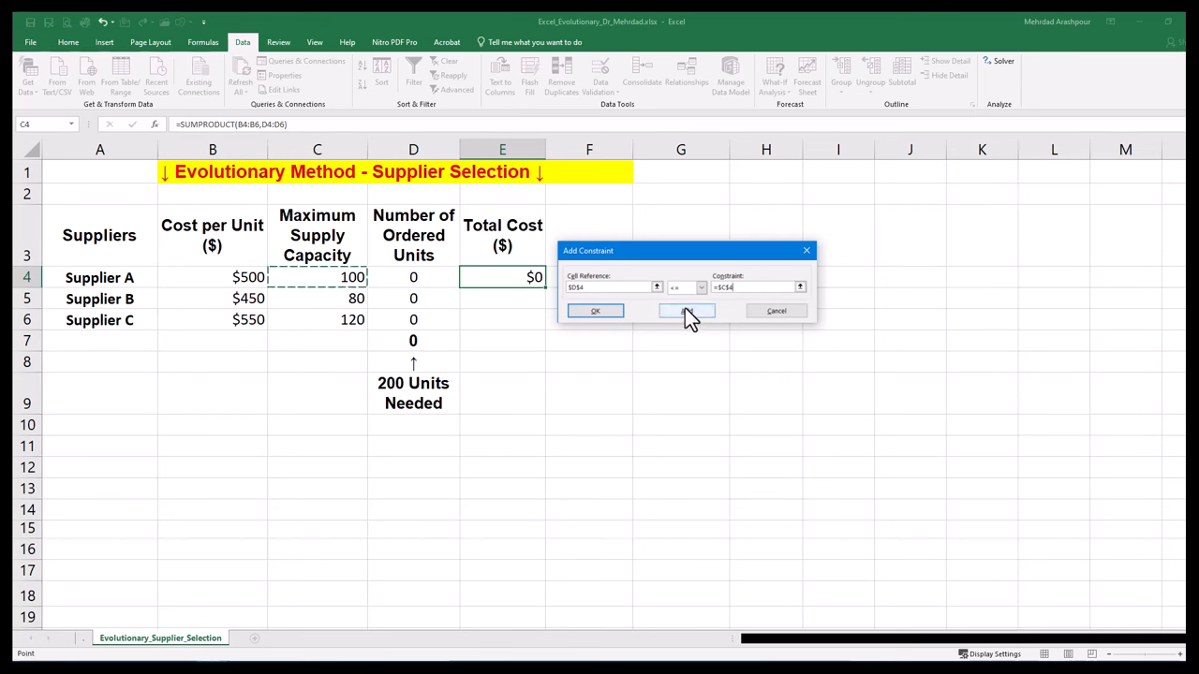
# Add capacity constraints $D$4<=$C$4 through $D$6<=$C$6 and total $D$7=200.
pyautogui.click(686, 311)
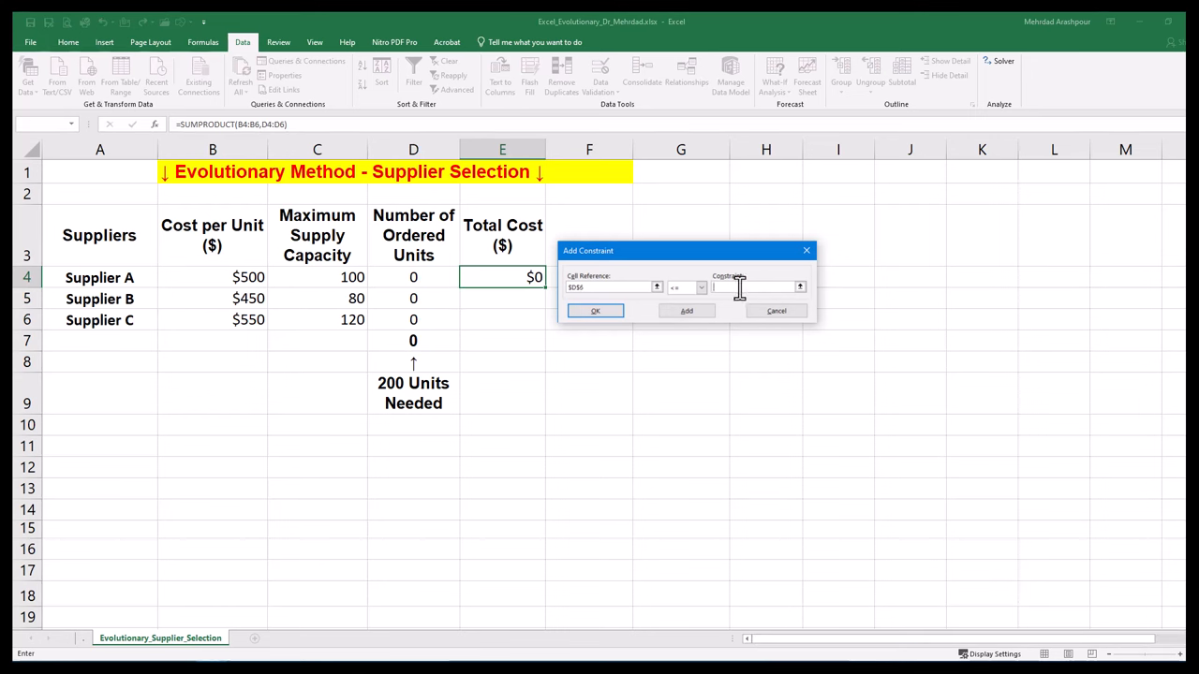
pyautogui.click(701, 288)
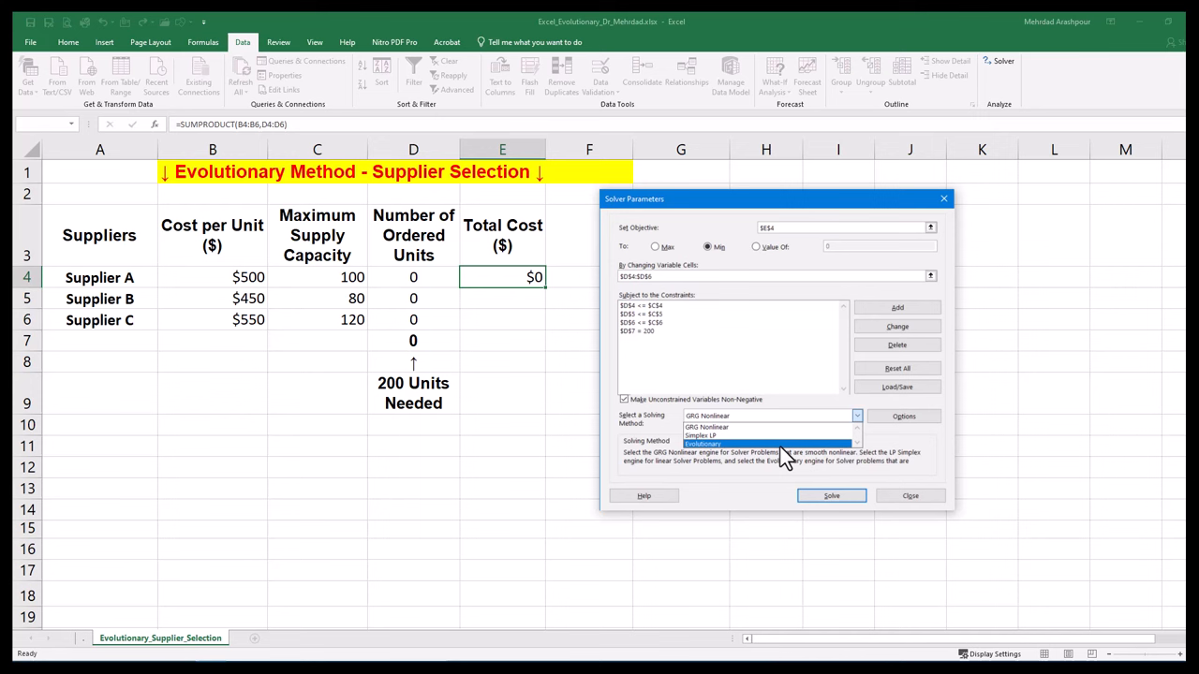
# Solve with Evolutionary method giving orders 100/80/20 at $97,000, then review Evolutionary engine options.
pyautogui.click(703, 442)
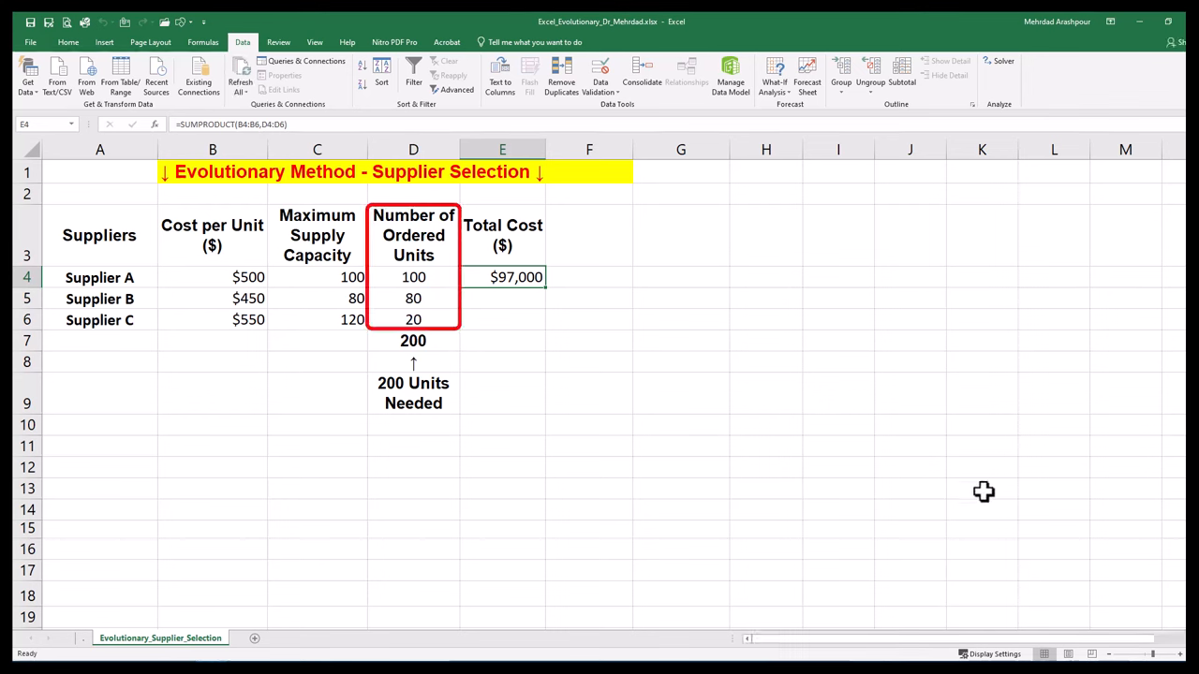
pyautogui.click(1004, 60)
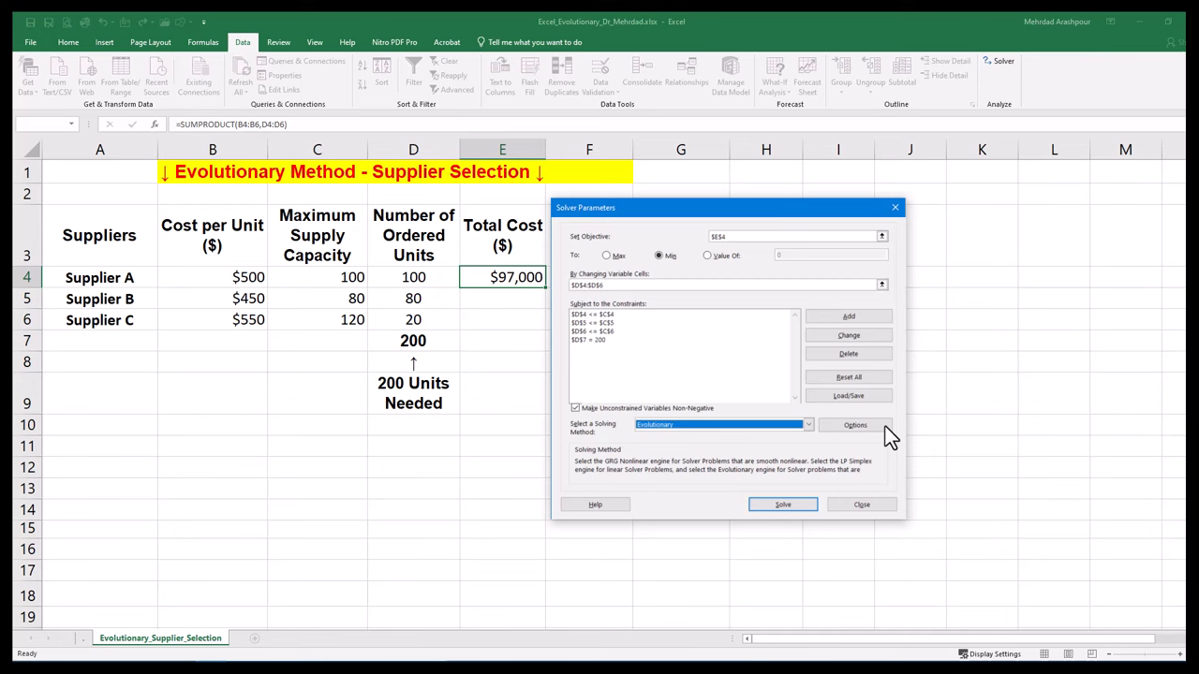
pyautogui.click(855, 425)
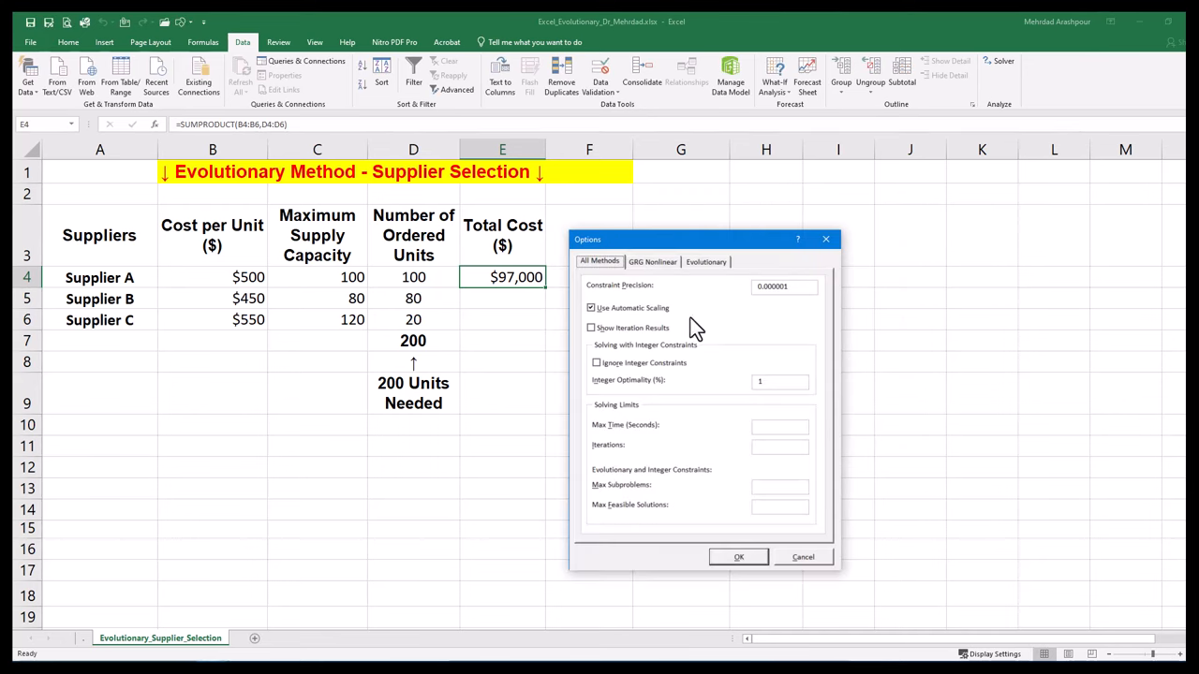
pyautogui.click(705, 262)
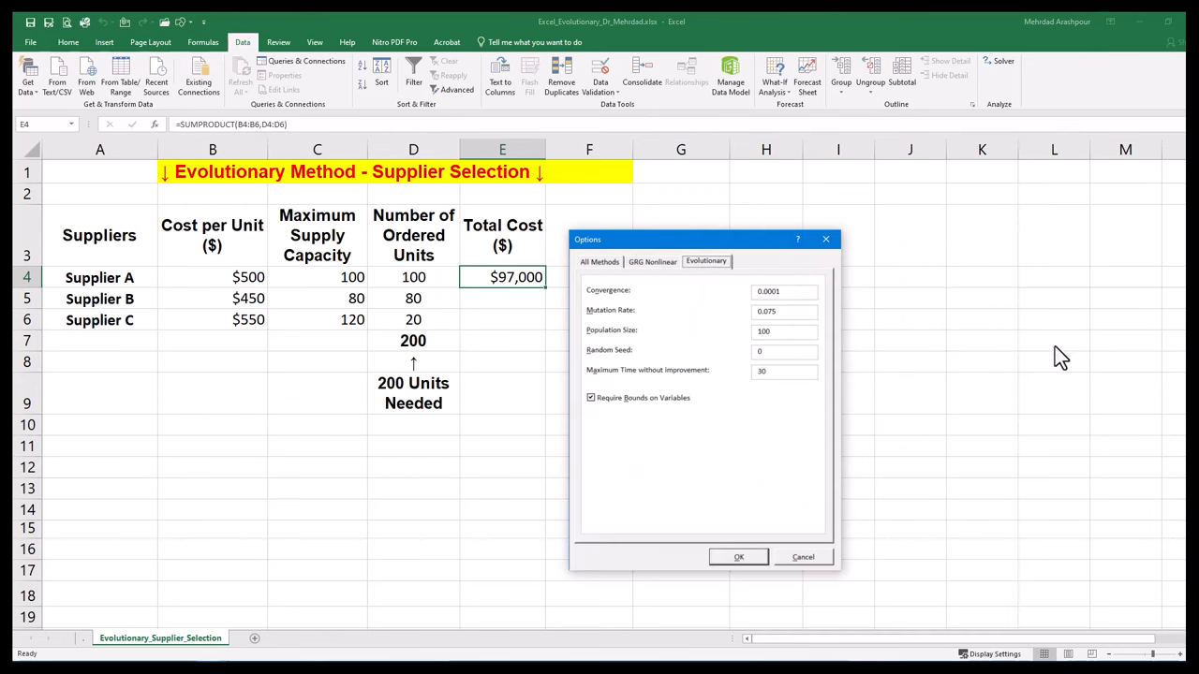